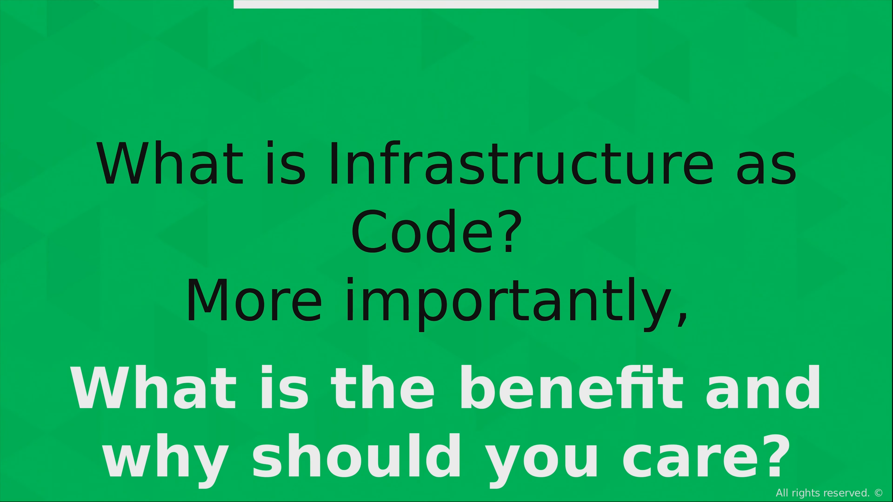
key("Right")
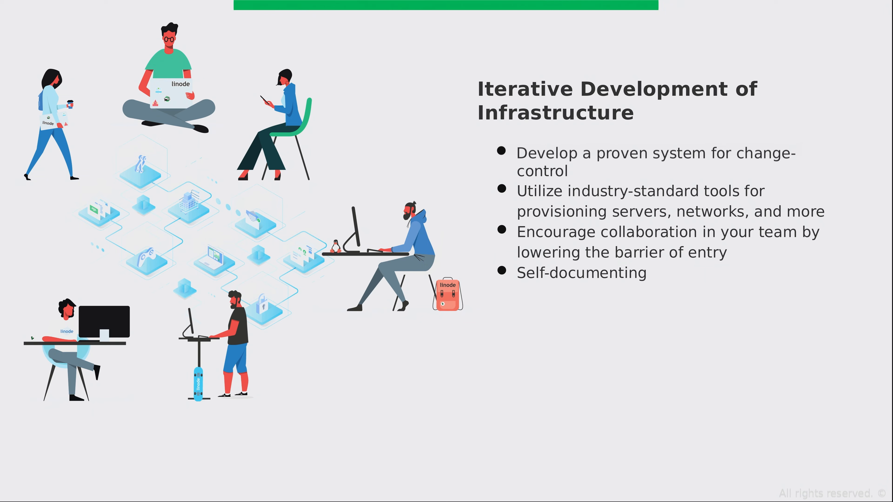
key("Right")
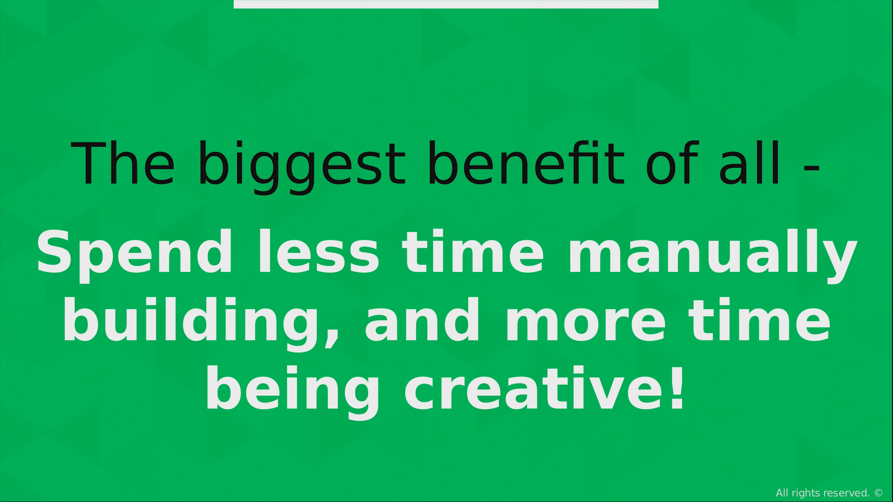